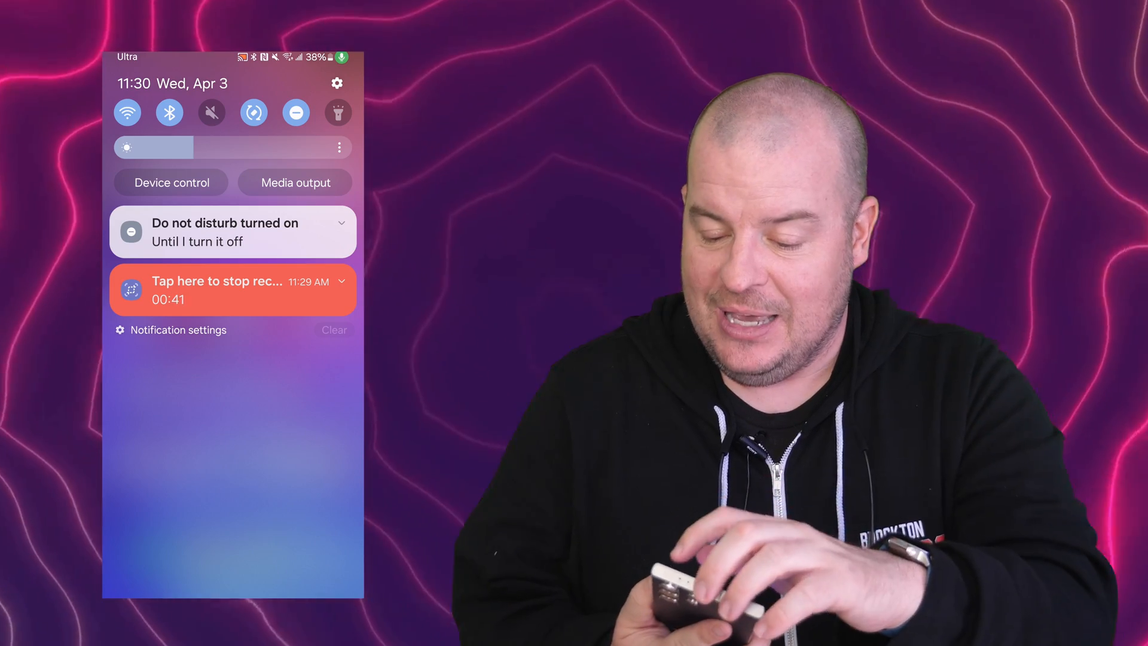
Step: Open Settings from the quick panel and go to Accounts and backup
left_click(336, 83)
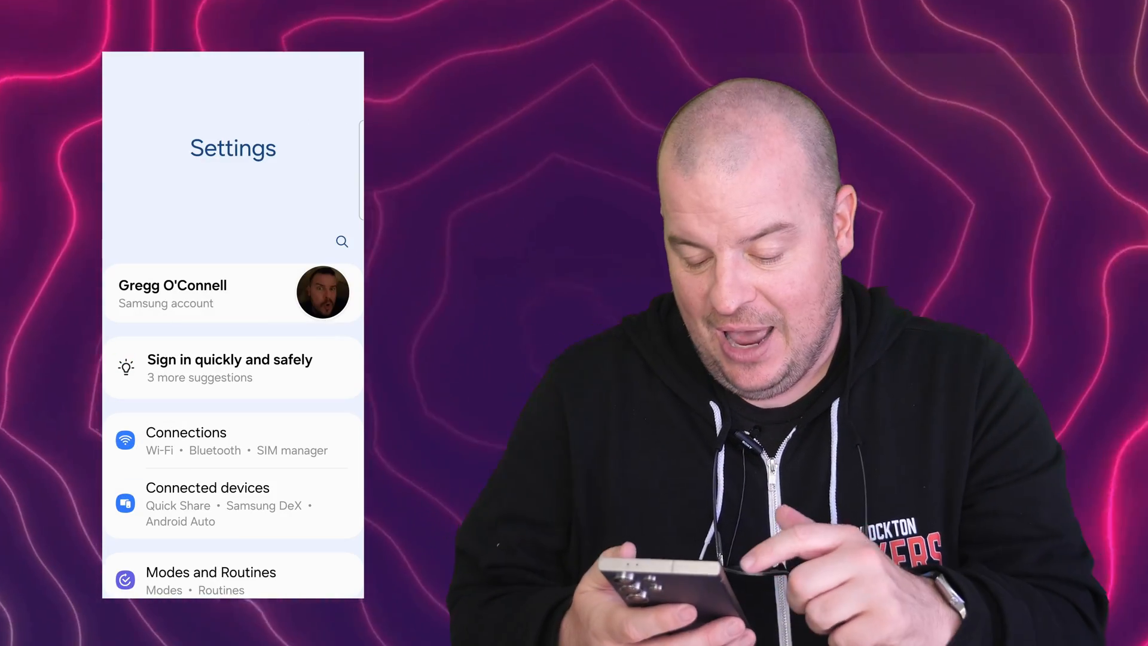
scroll("down", 3)
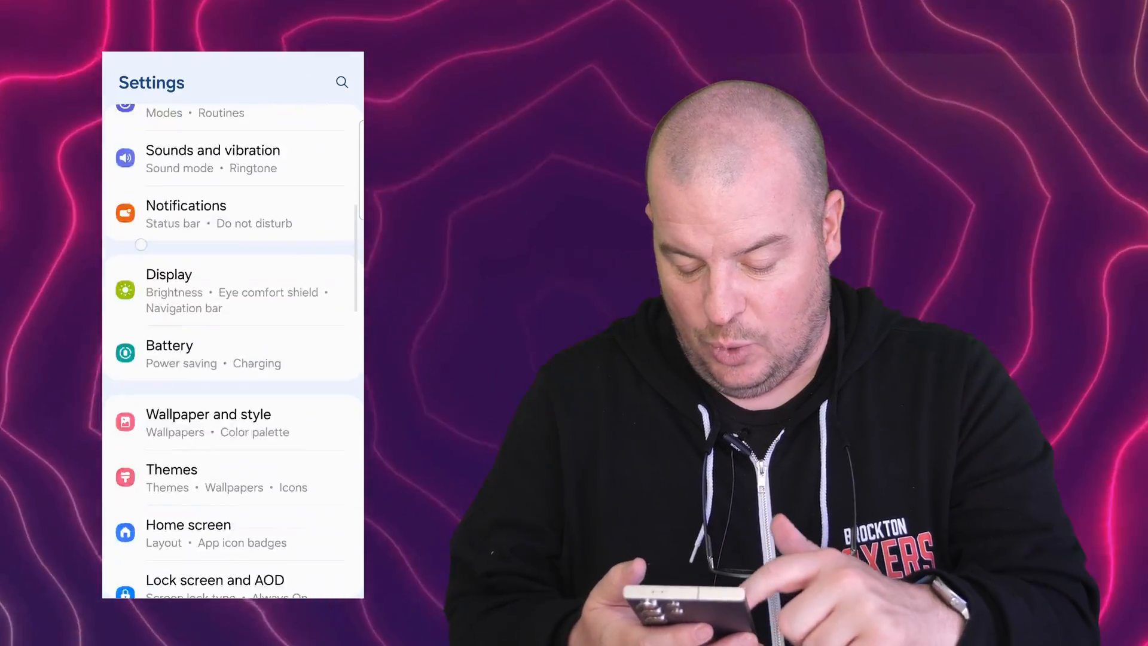
scroll("down", 3)
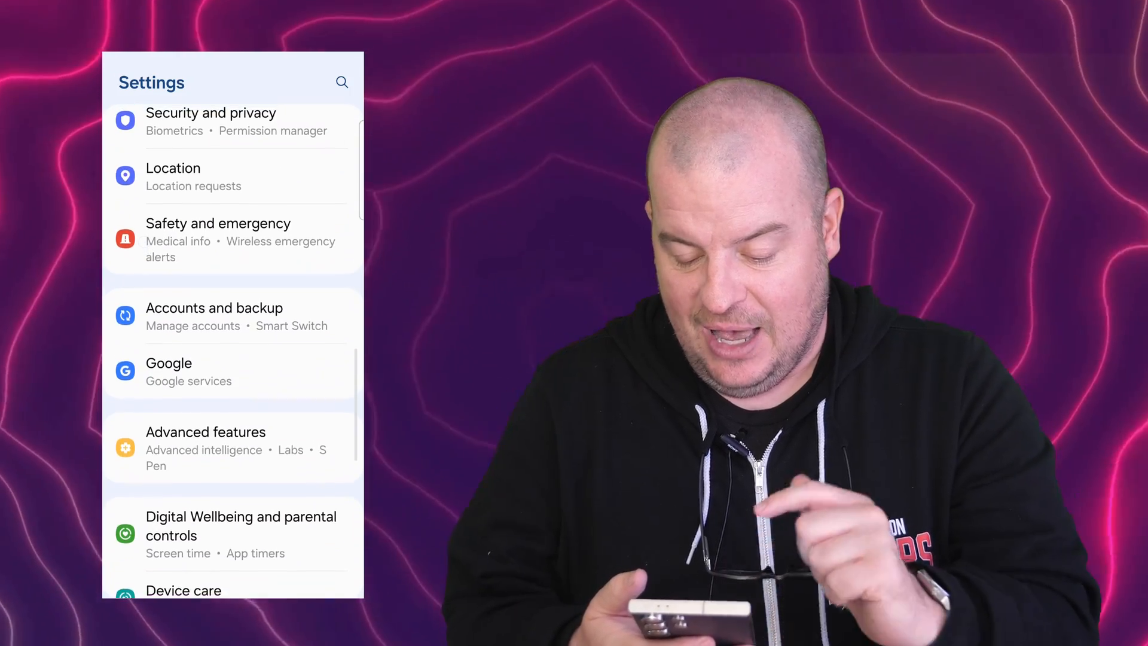
left_click(214, 307)
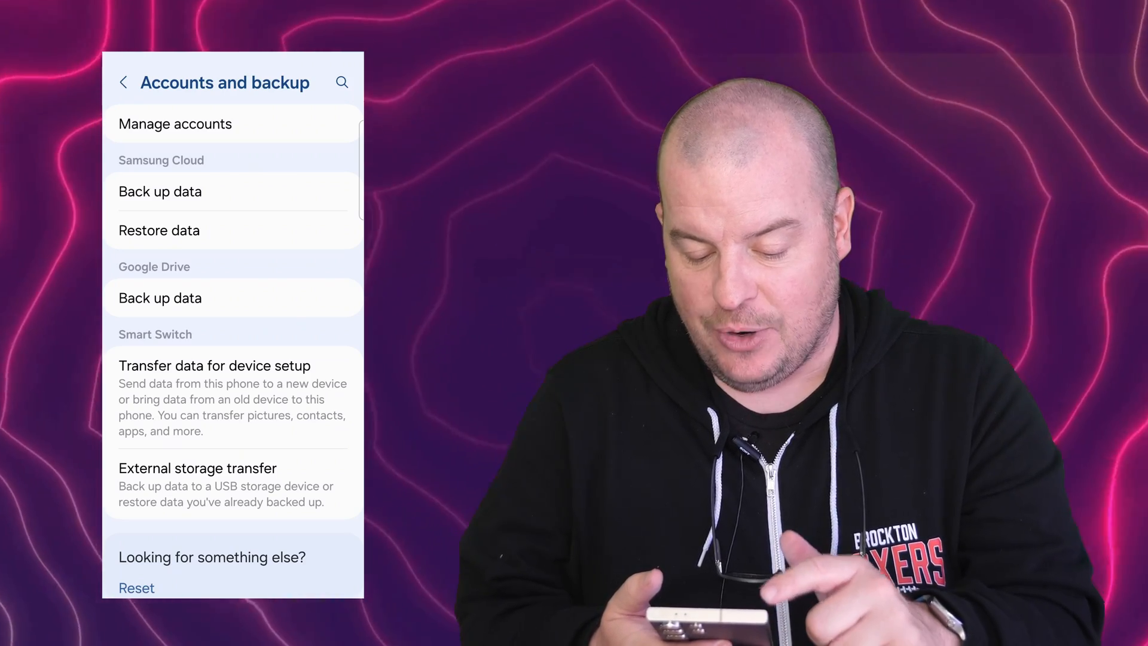
Step: Run Samsung Cloud's Back up now and close the results with Done
left_click(159, 297)
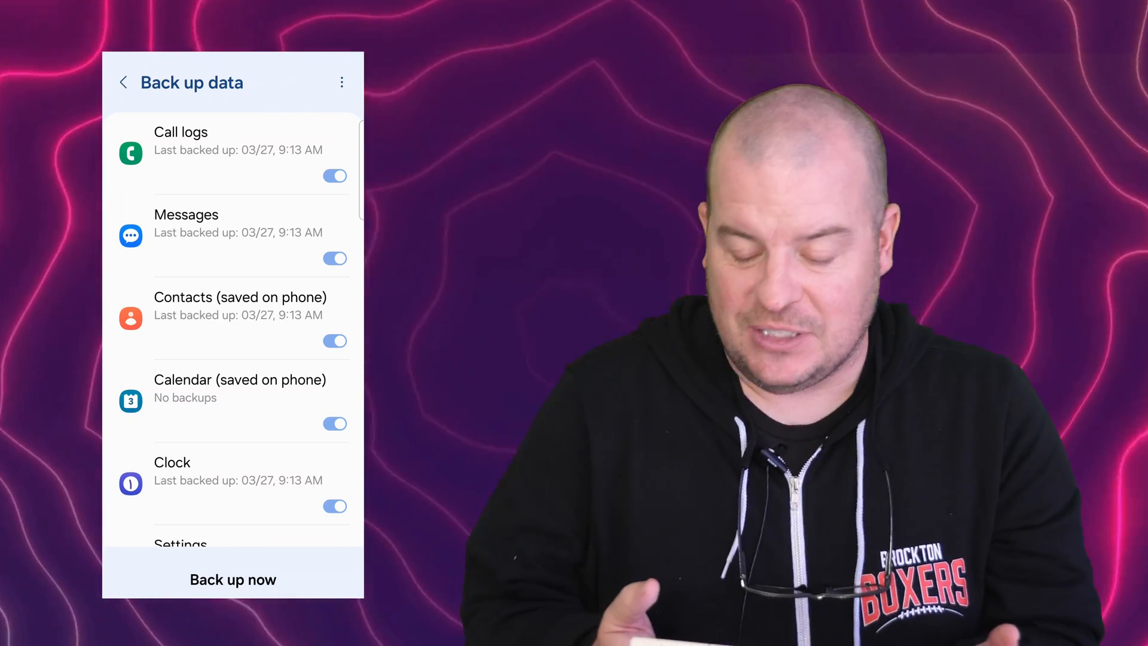
scroll("down", 3)
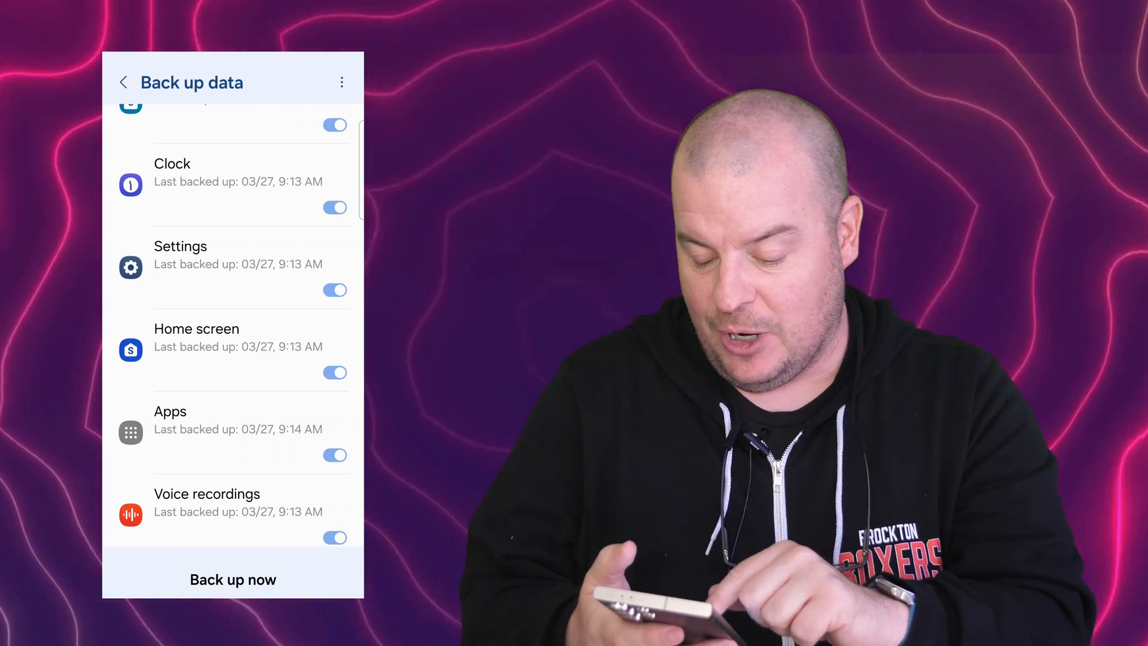
left_click(232, 579)
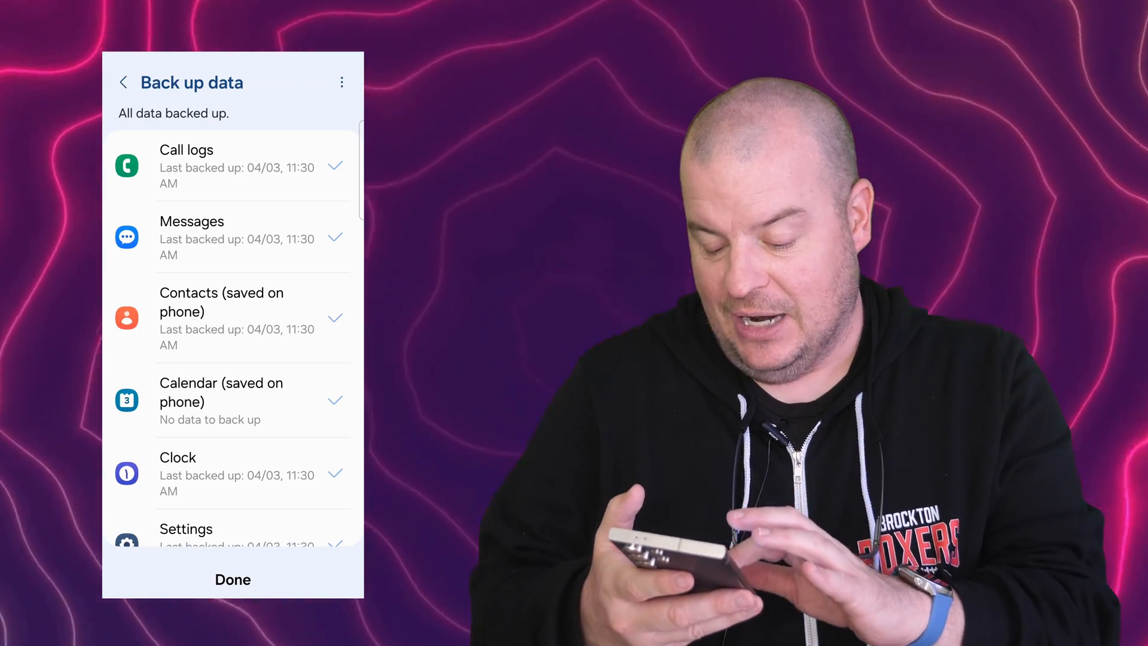
left_click(124, 82)
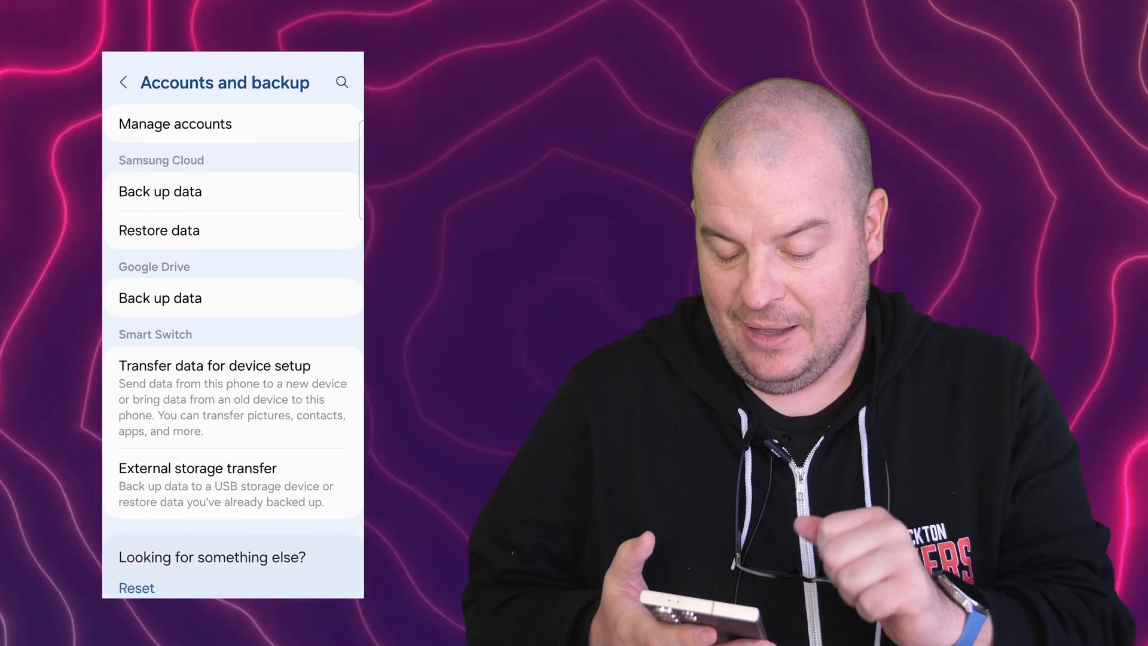
Step: Open Apps and scroll the 381-app list past the O entries to One UI Home
left_click(124, 82)
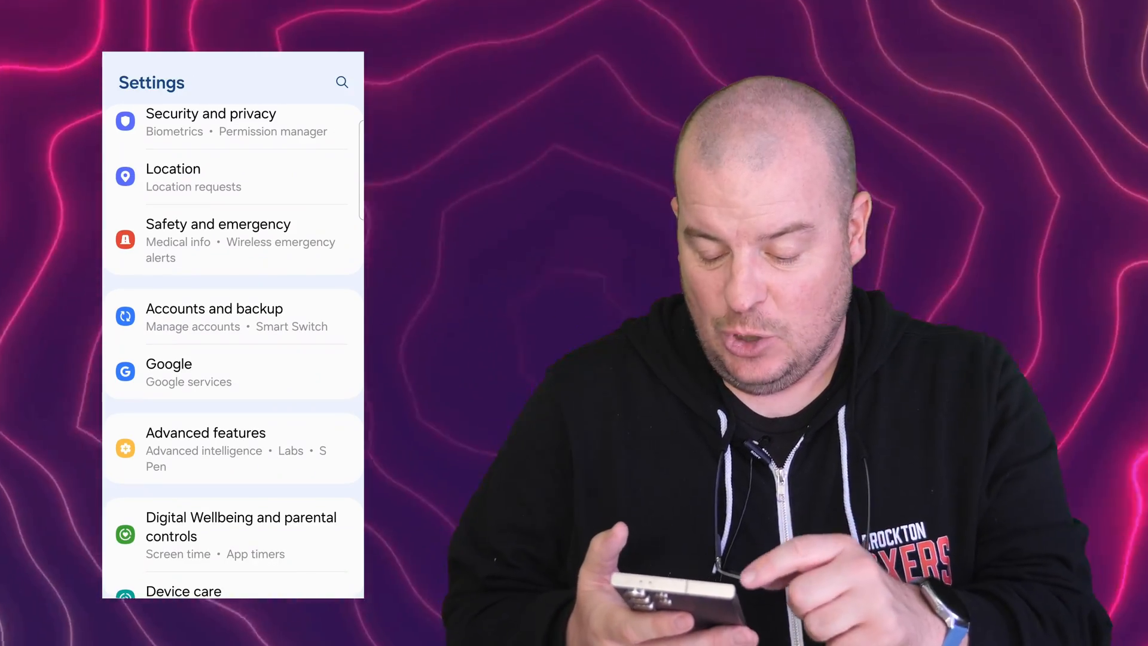
scroll("down", 3)
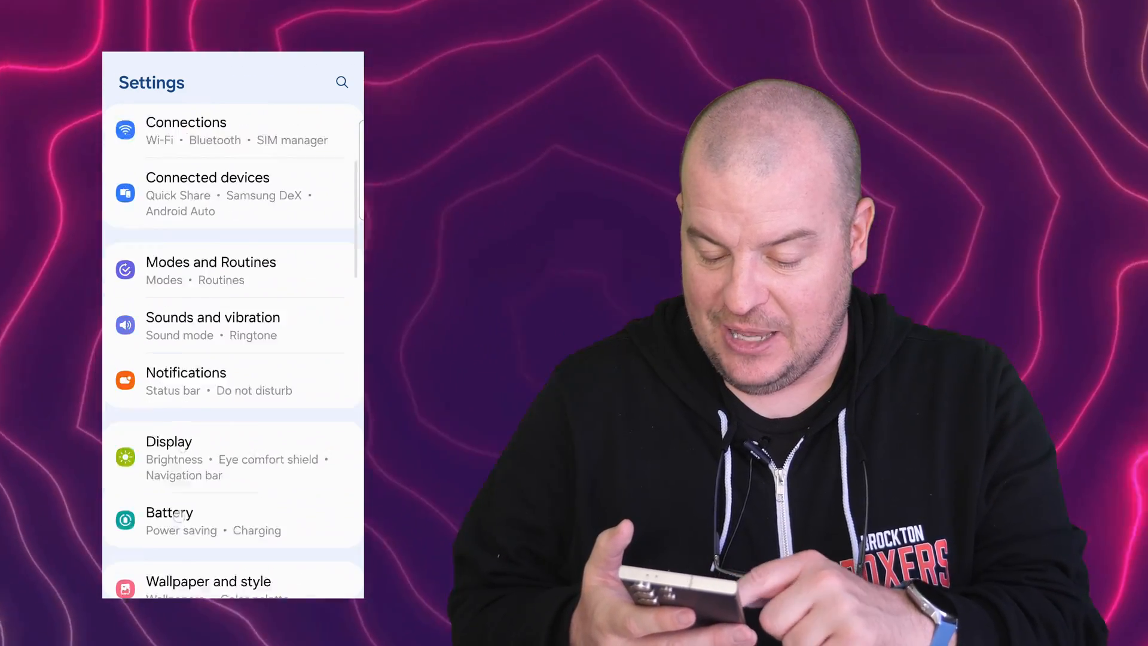
scroll("down", 3)
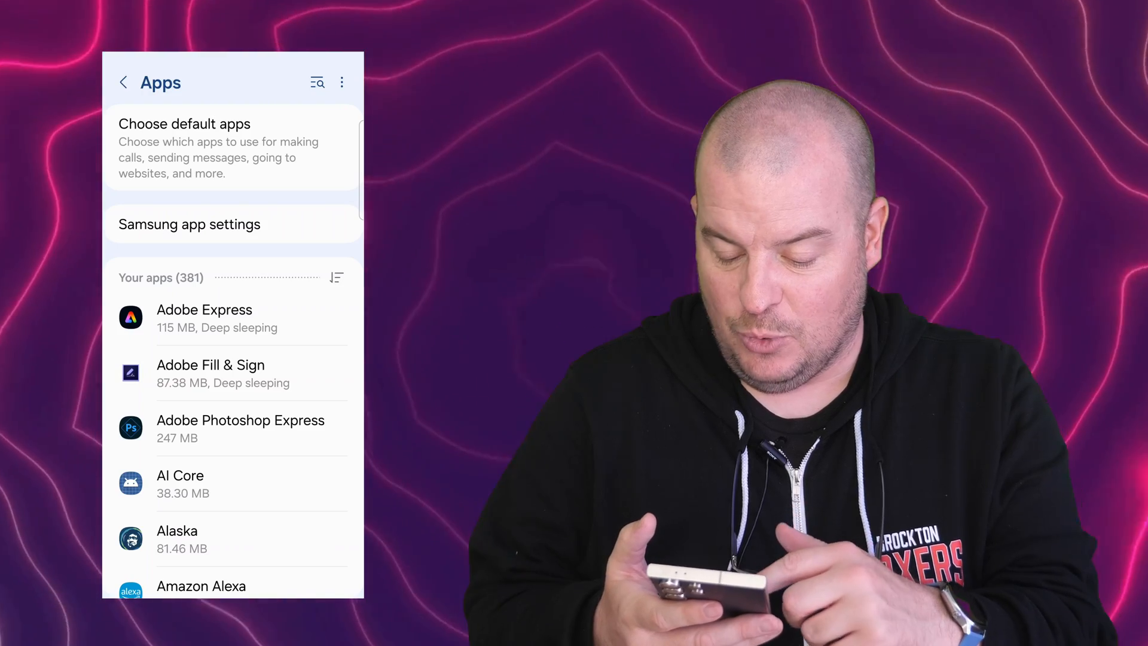
scroll("down", 3)
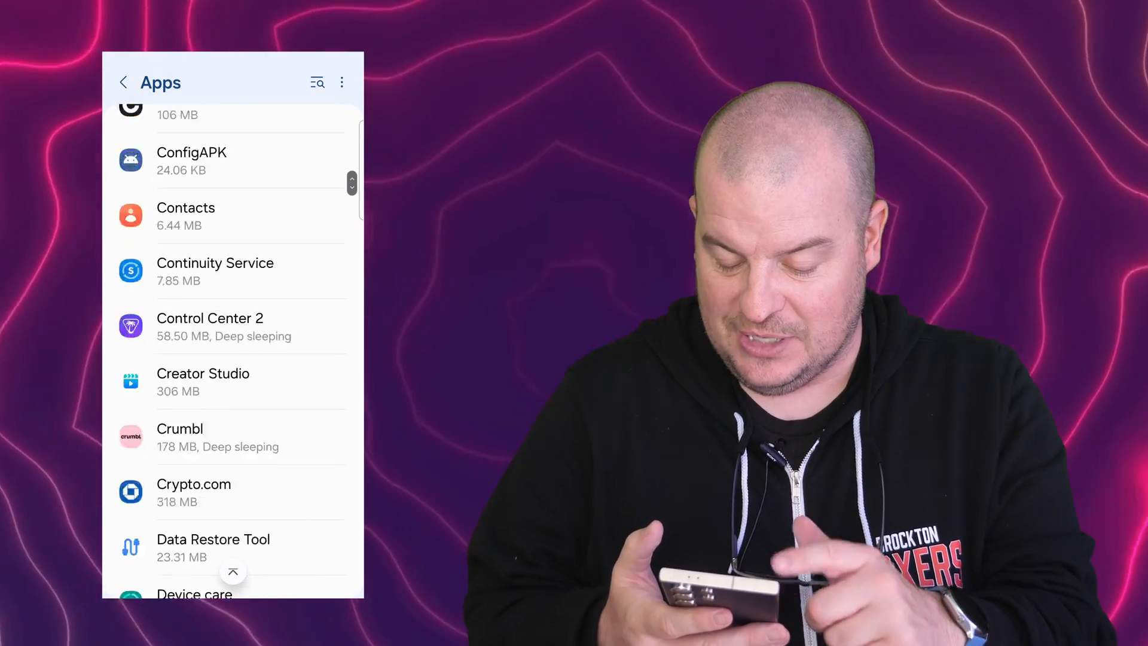
scroll("down", 3)
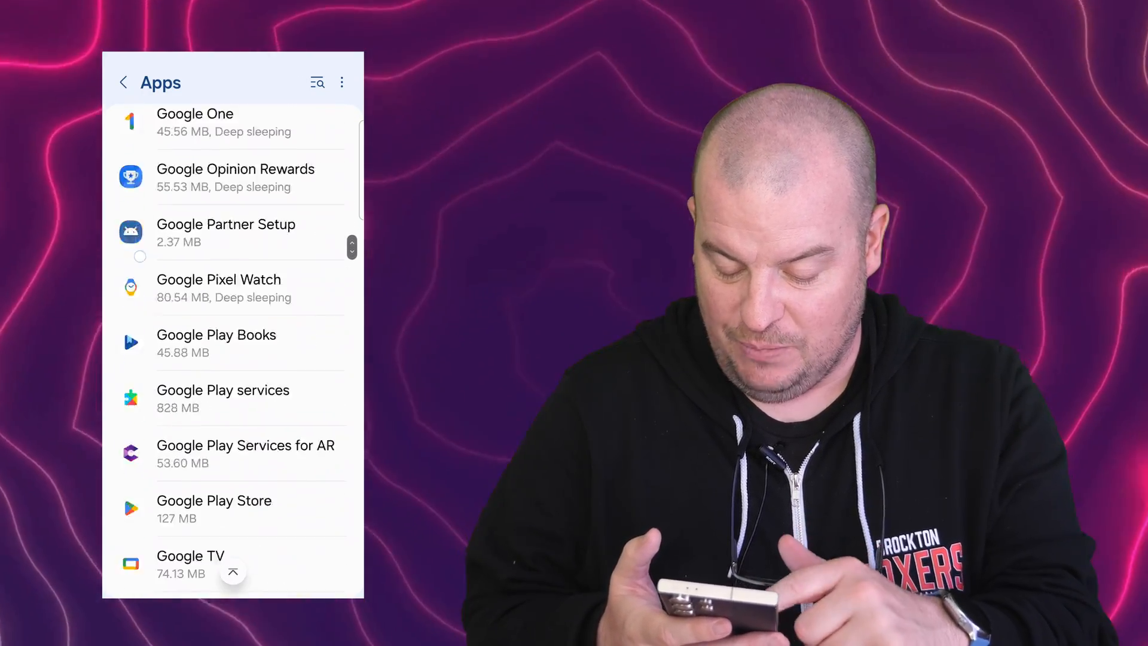
scroll("down", 3)
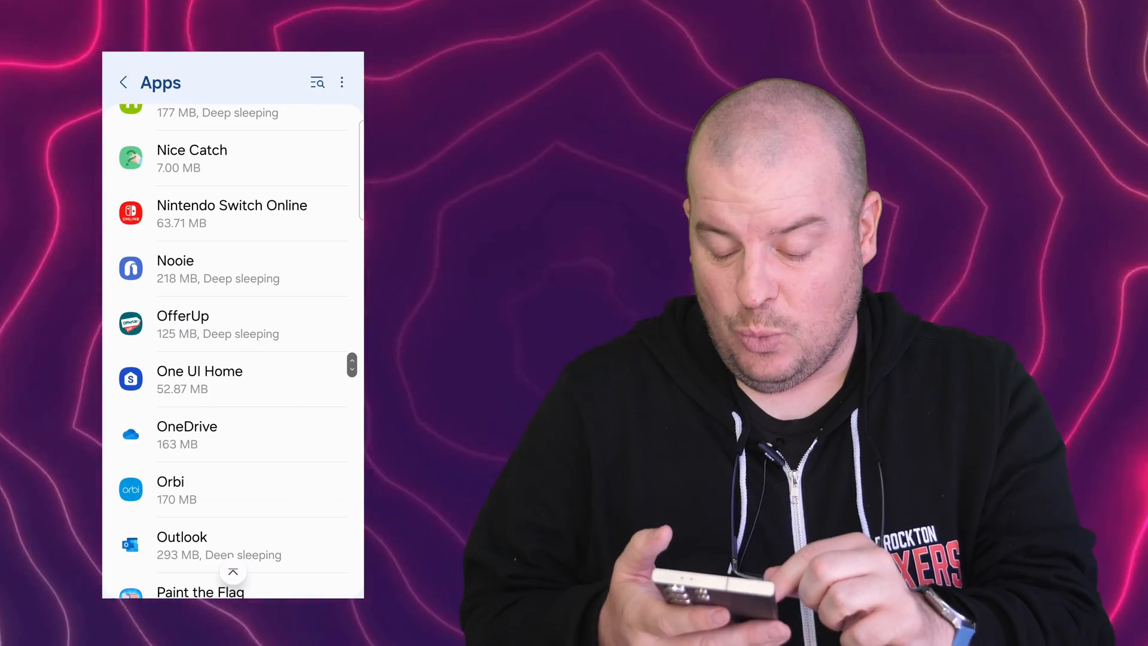
Step: Open One UI Home's App info and its Storage page (54.91 MB used)
left_click(199, 378)
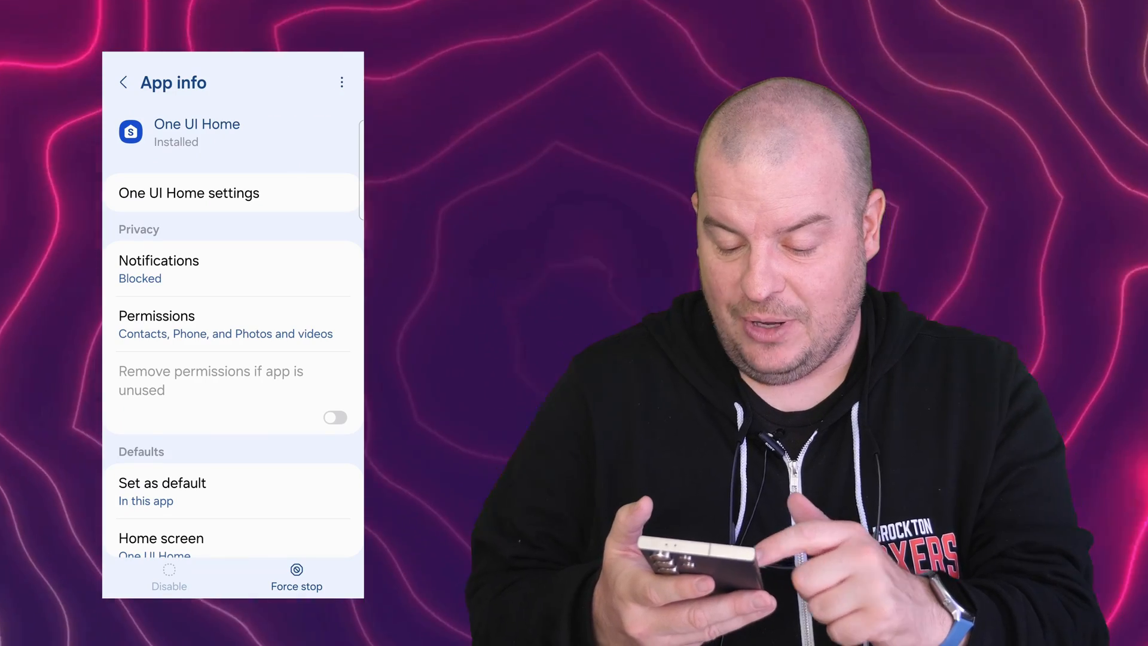
scroll("down", 3)
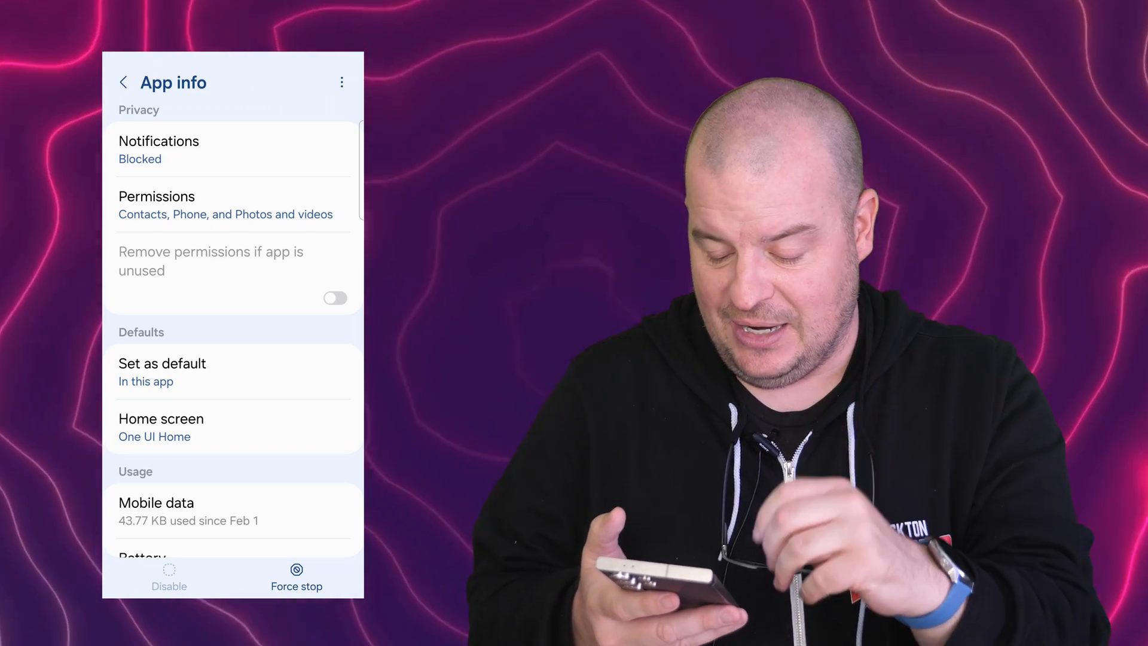
scroll("down", 3)
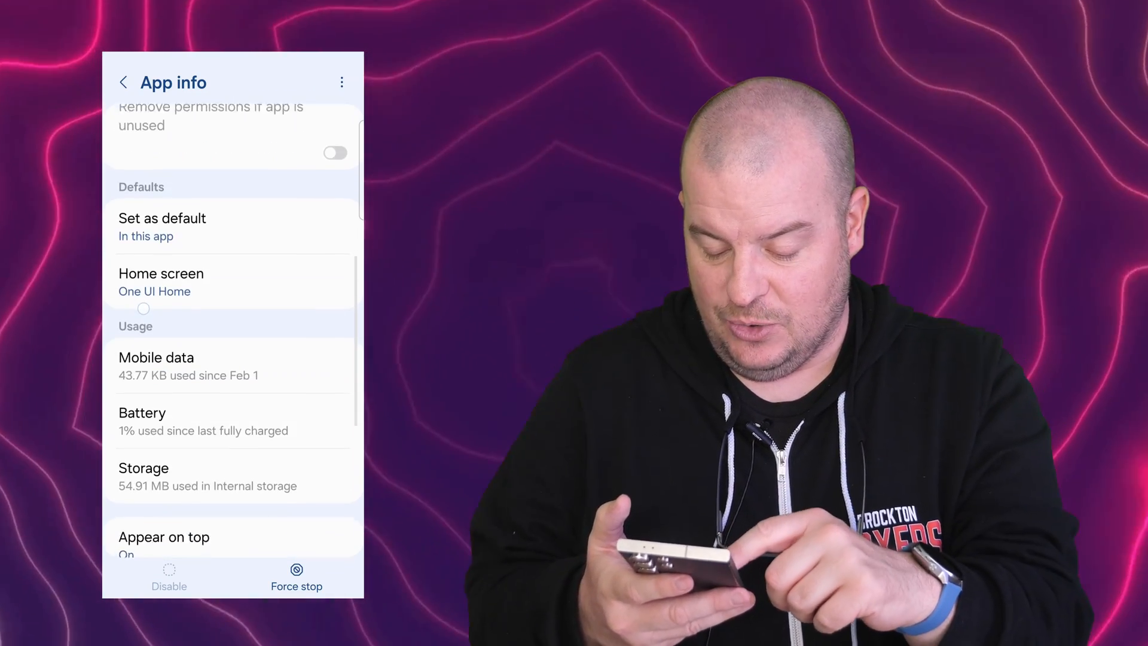
left_click(144, 467)
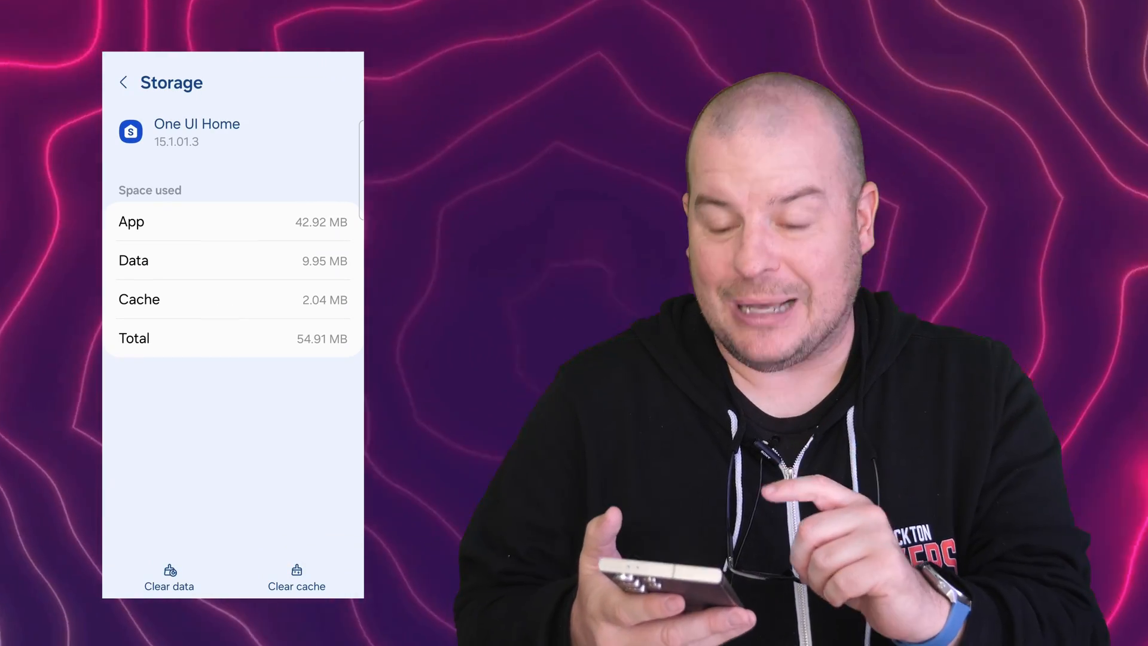
Step: Clear One UI Home's data, confirm Delete, and reopen Settings from the quick panel
left_click(169, 578)
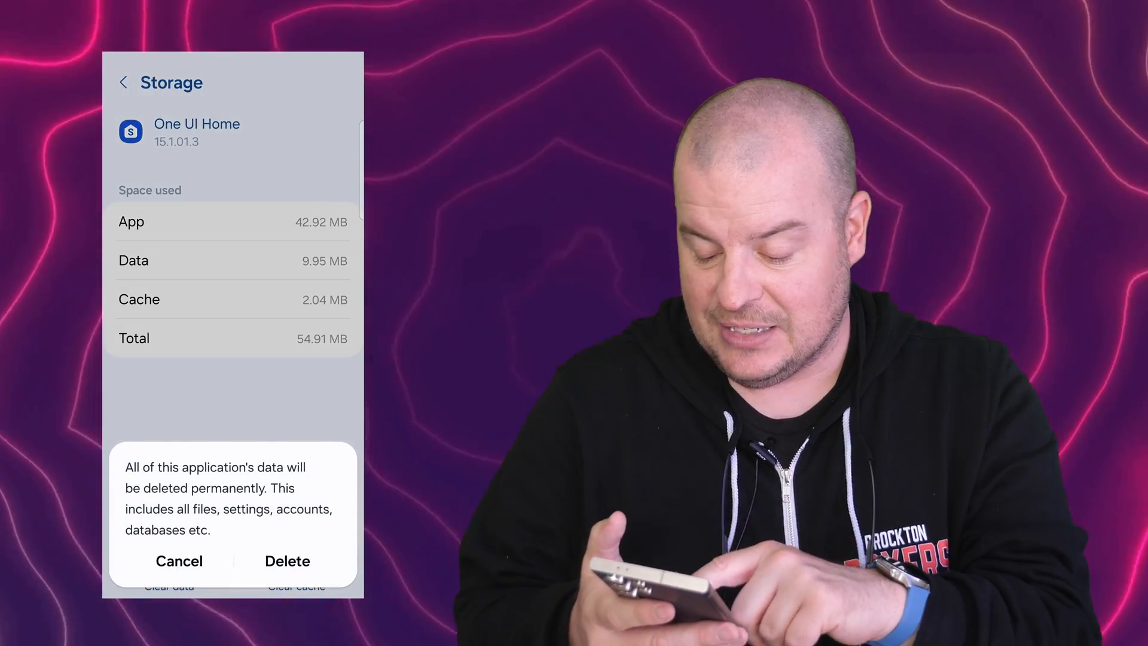
left_click(287, 561)
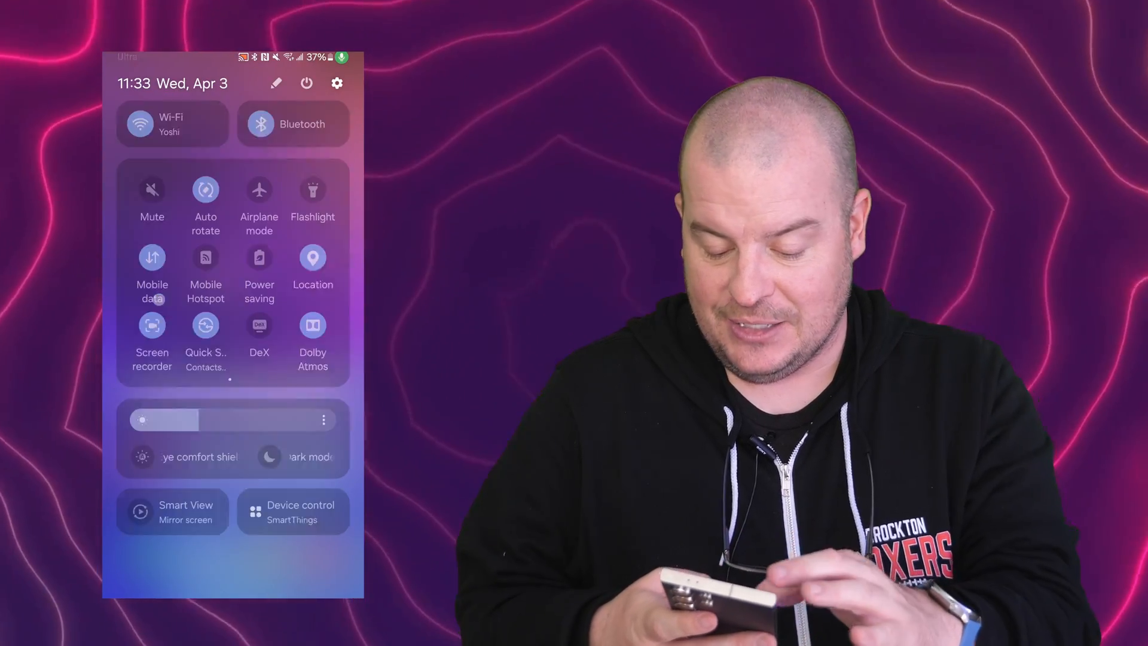
left_click(336, 82)
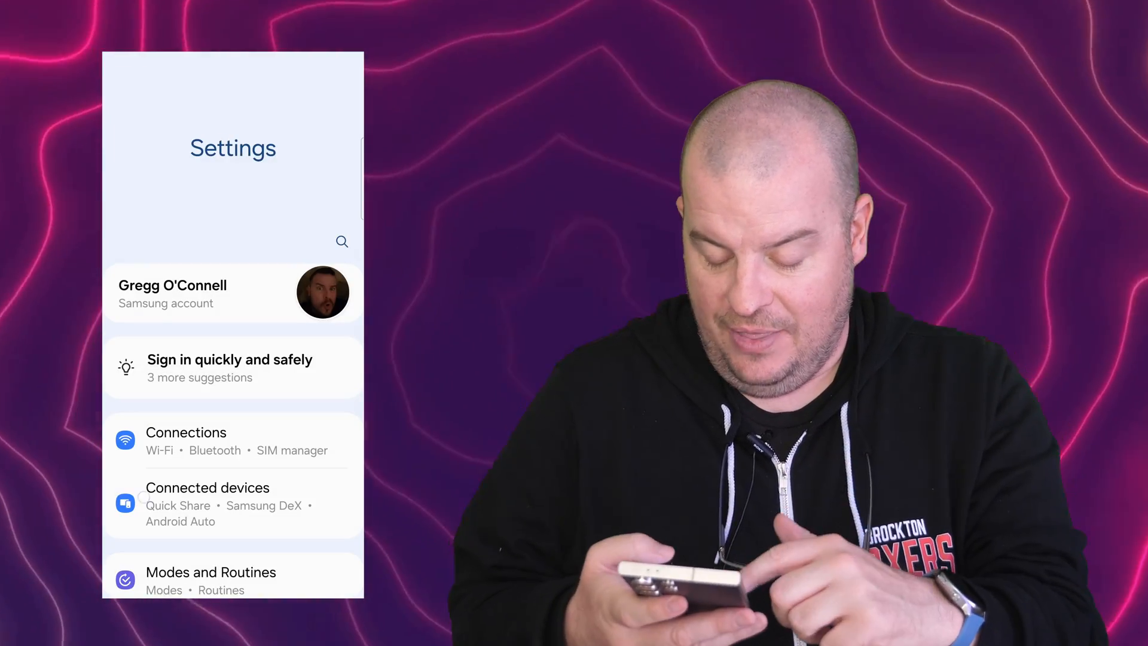
Step: Go to Accounts and backup and open Samsung Cloud's Restore data page
scroll("down", 3)
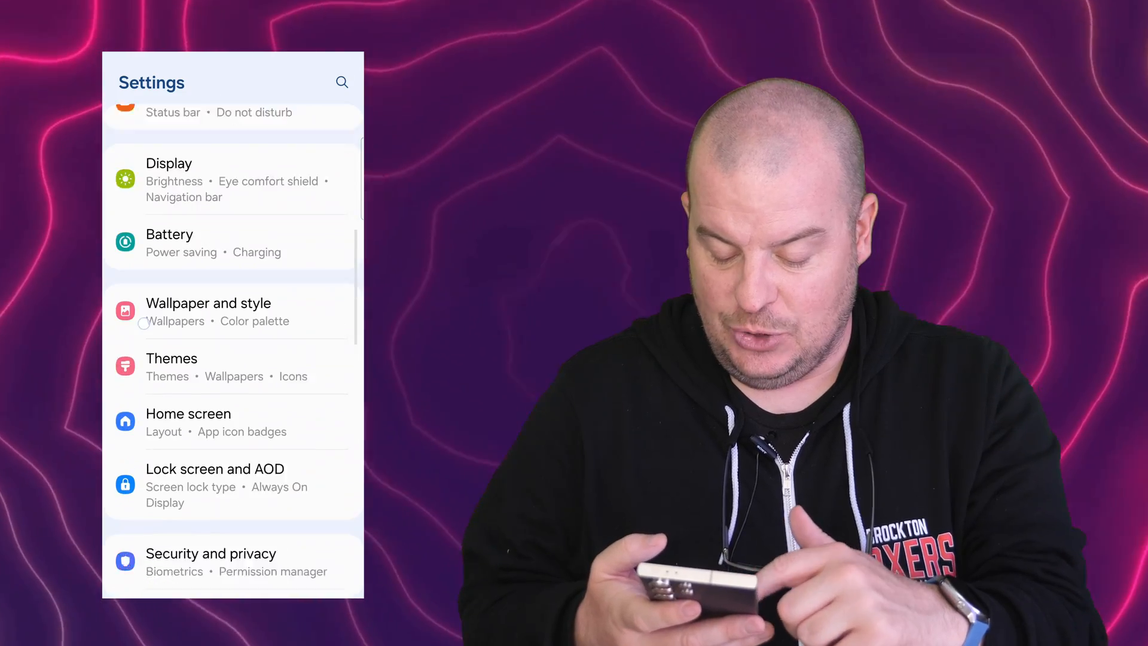
scroll("down", 3)
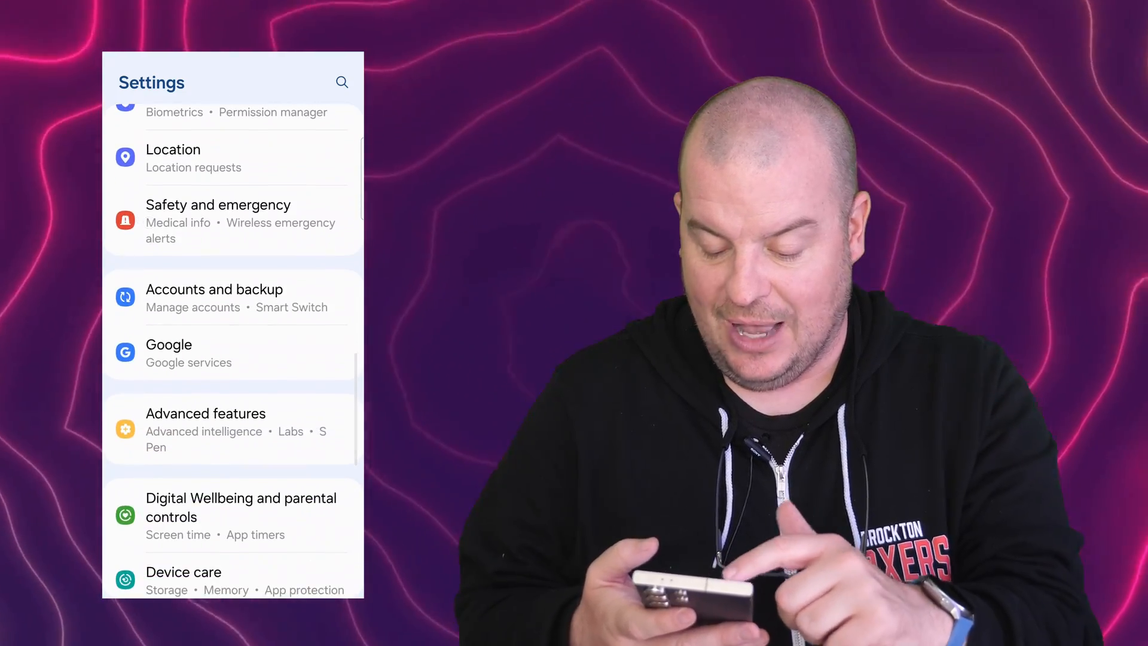
left_click(214, 288)
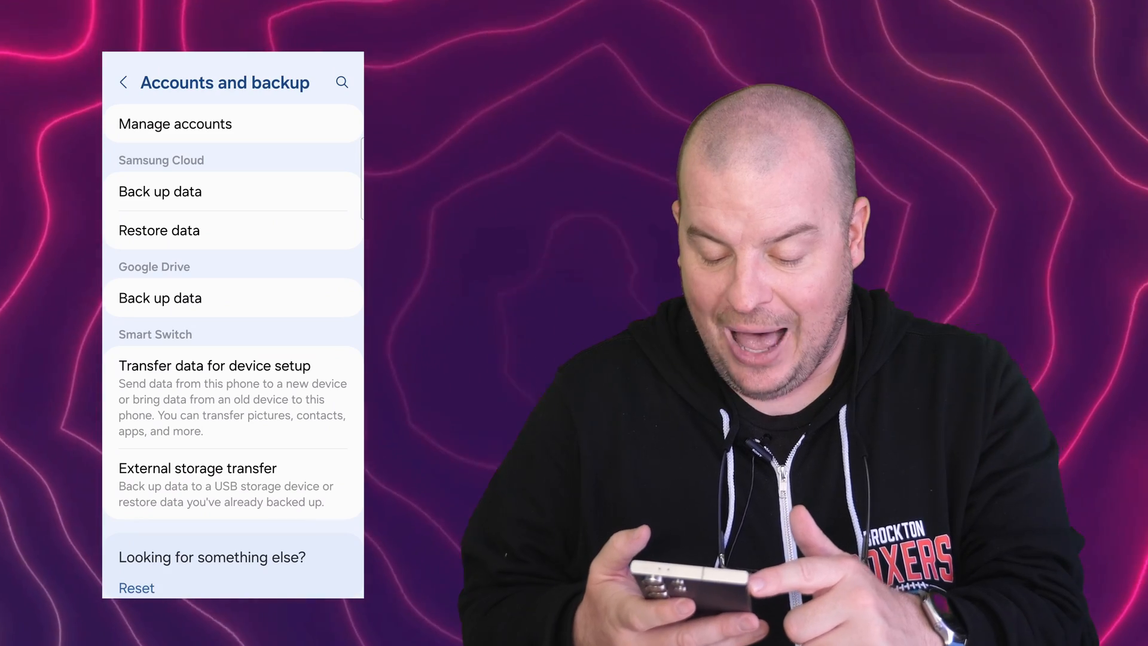
left_click(159, 230)
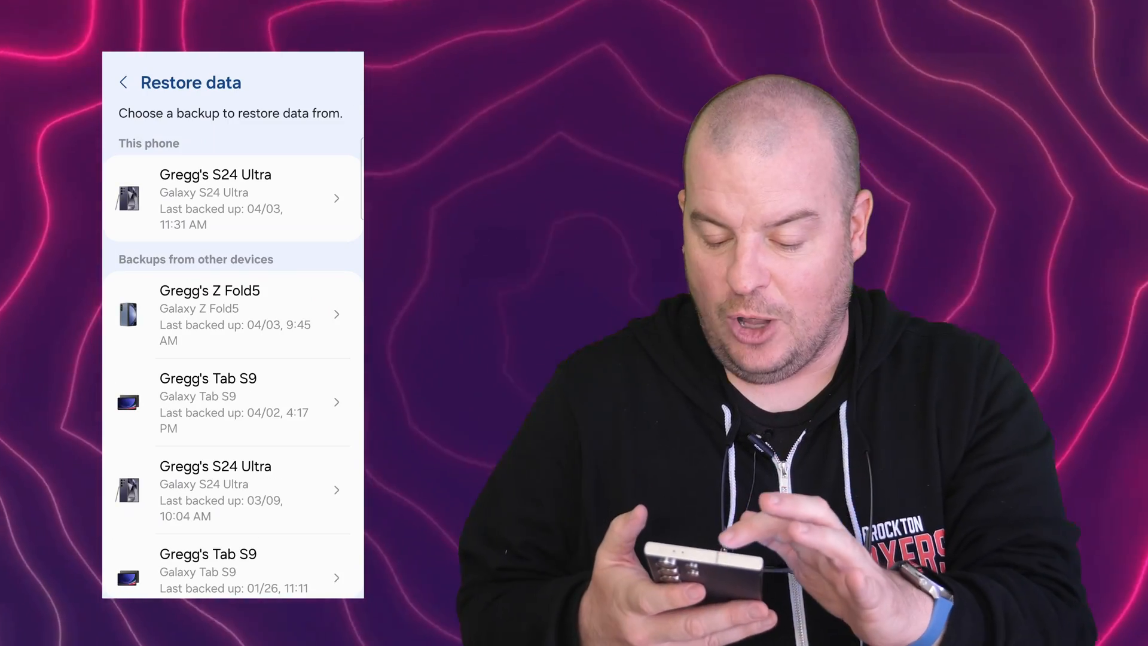
Step: Pick this phone's latest backup, uncheck All, and check Home screen
left_click(231, 198)
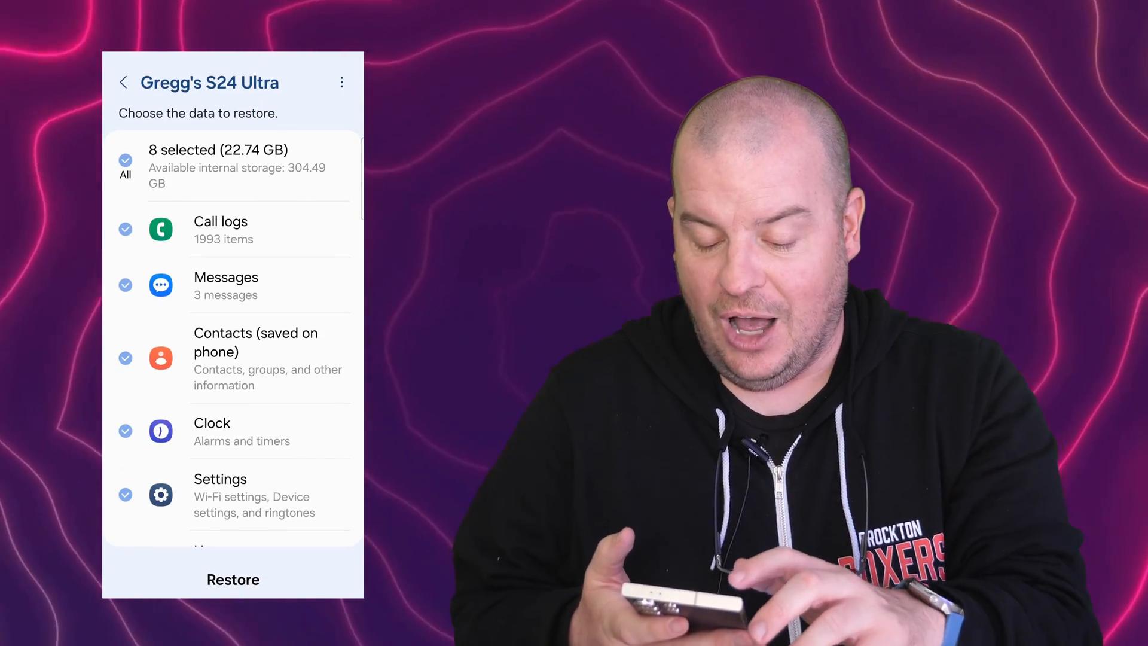
left_click(125, 162)
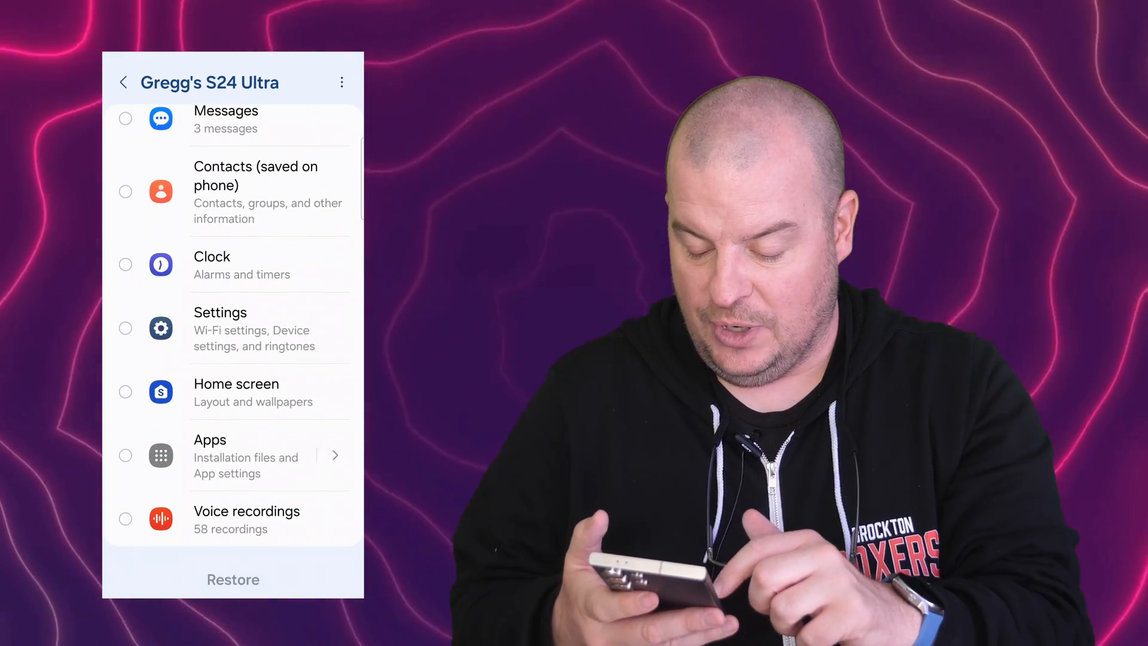
left_click(125, 392)
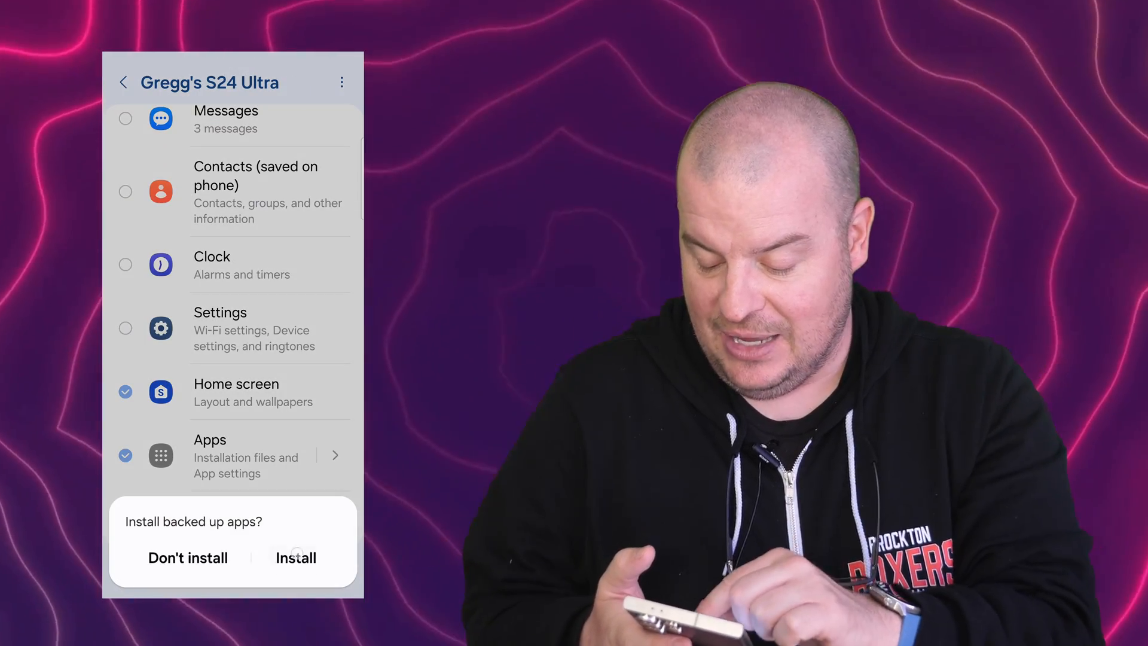
Step: Answer the Install backed up apps prompt, then choose Later on Free up space
left_click(295, 557)
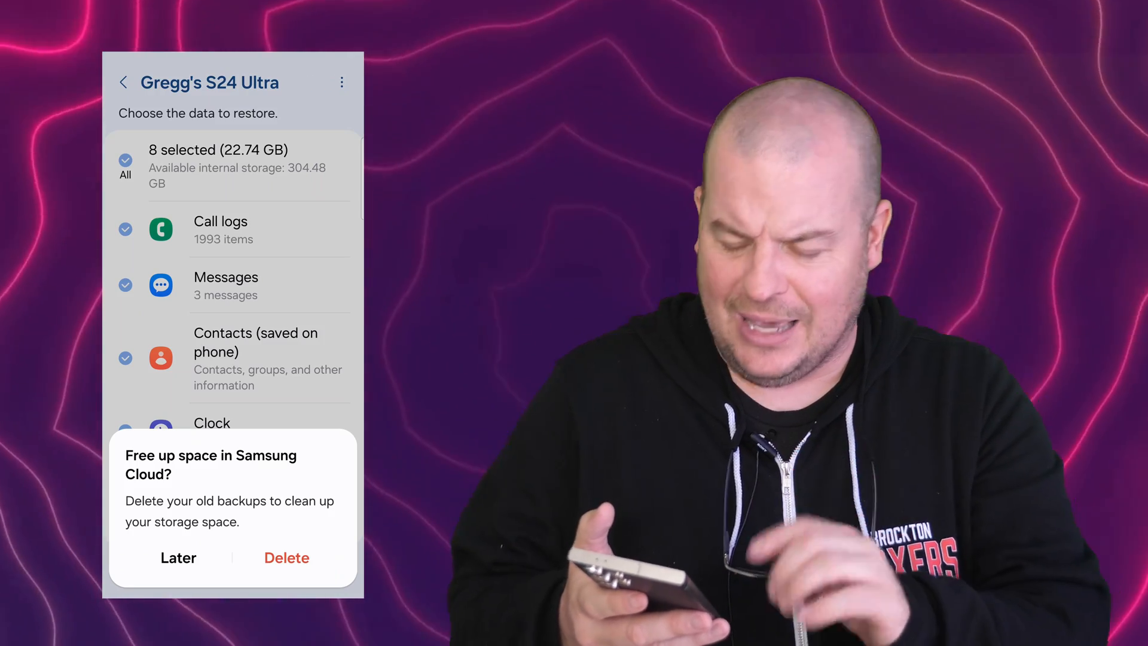
left_click(177, 557)
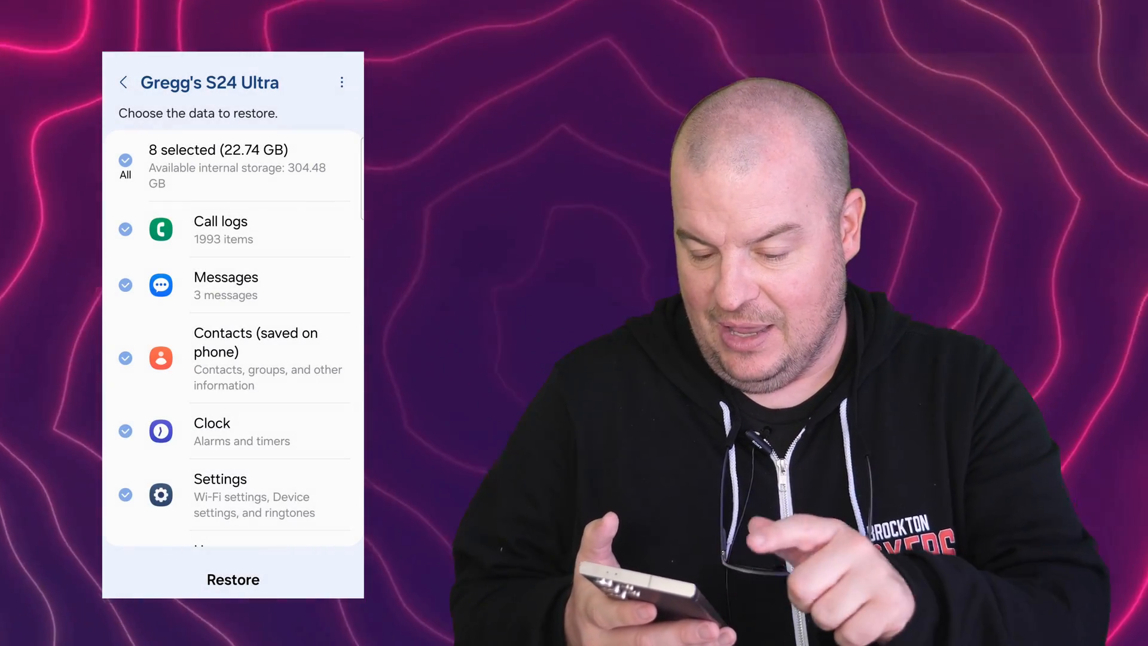